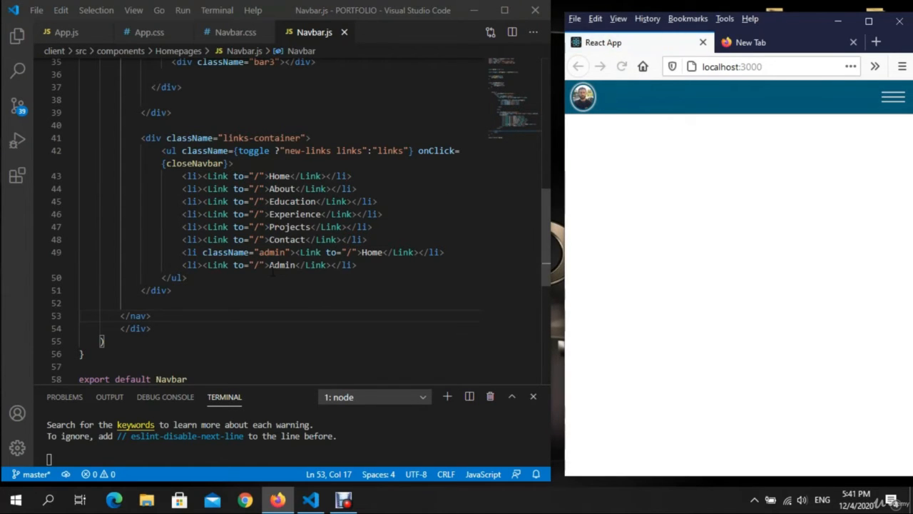
Toggle the app's hamburger menu open and closed, leaving the Home–Admin links showing
{"action": "left_click", "coordinate": [893, 98]}
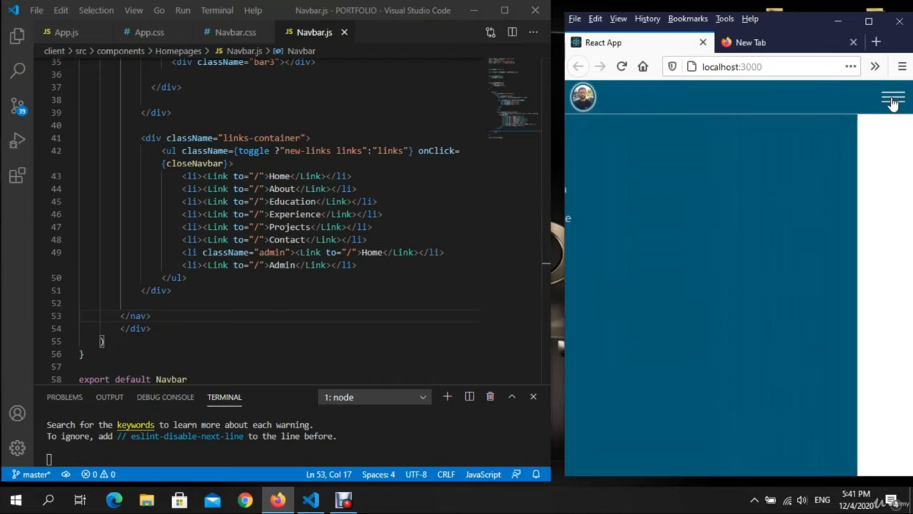
{"action": "left_click", "coordinate": [887, 100]}
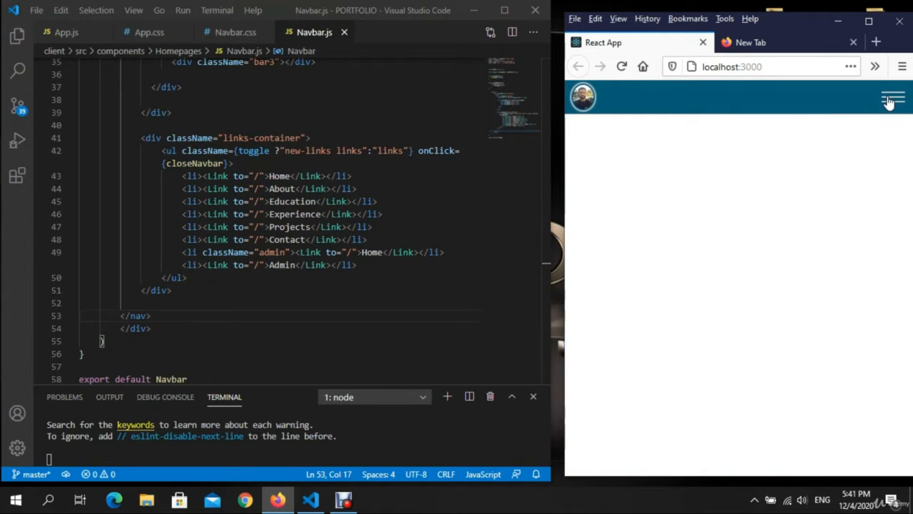
{"action": "left_click", "coordinate": [883, 98]}
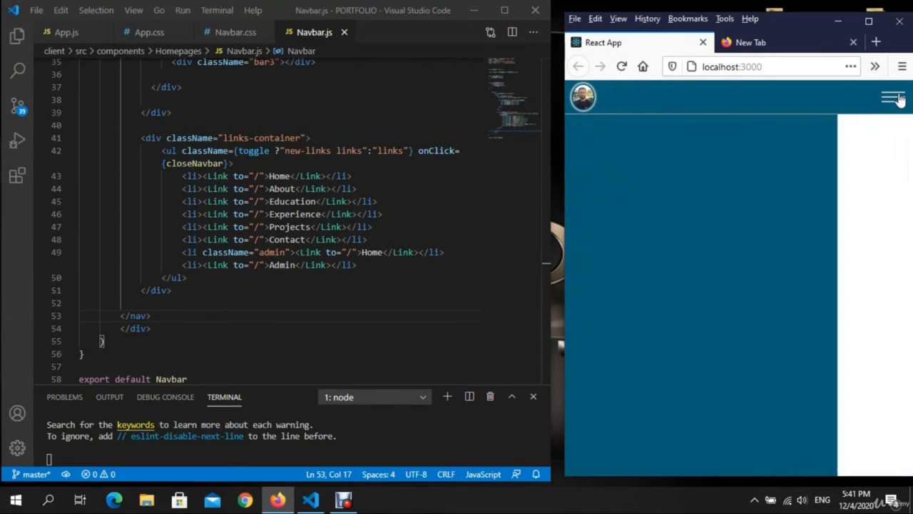
{"action": "left_click", "coordinate": [891, 98]}
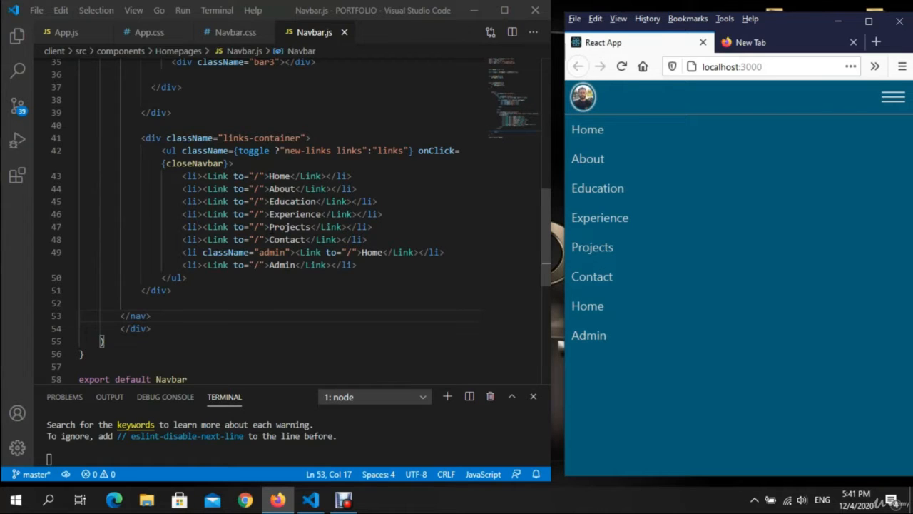
{"action": "scroll", "scroll_direction": "up", "scroll_amount": 3}
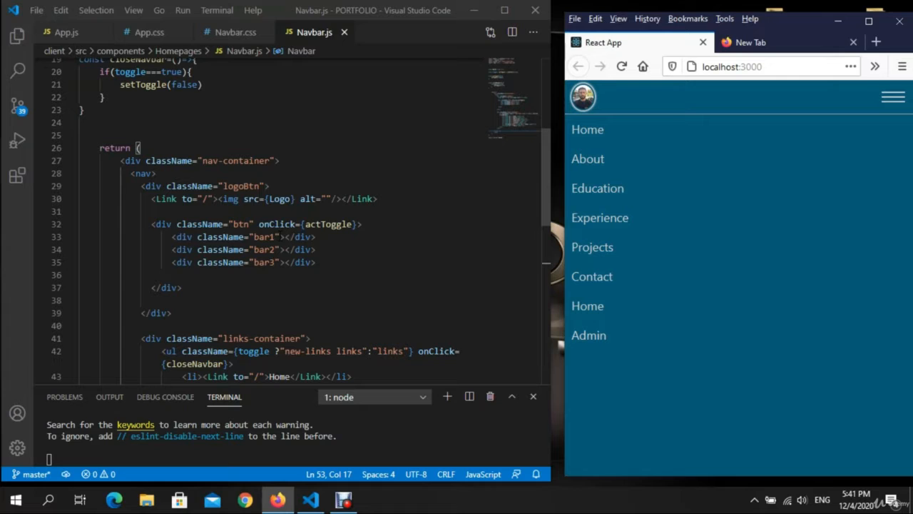
Replace line 33's bar1 className with {toggle ? "bar1 animateBar":"bar bar1"}
{"action": "double_click", "coordinate": [266, 237]}
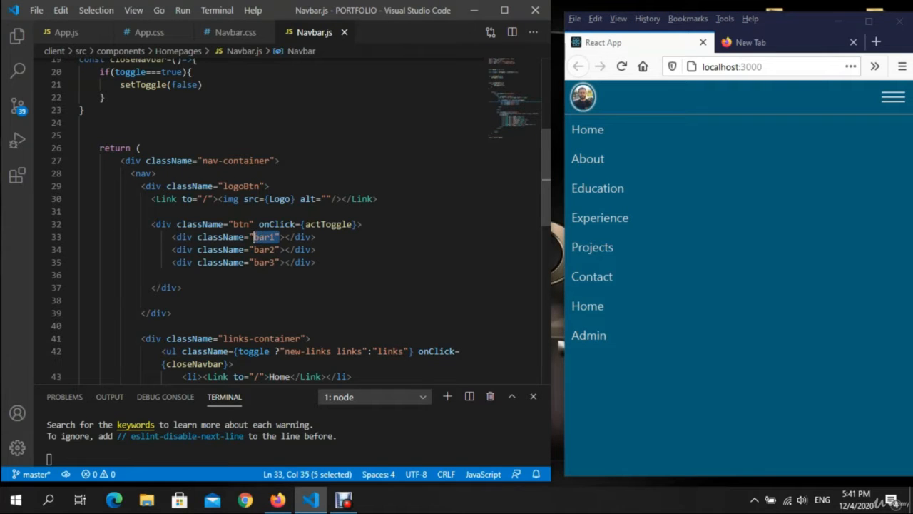
{"action": "right_click", "coordinate": [266, 236]}
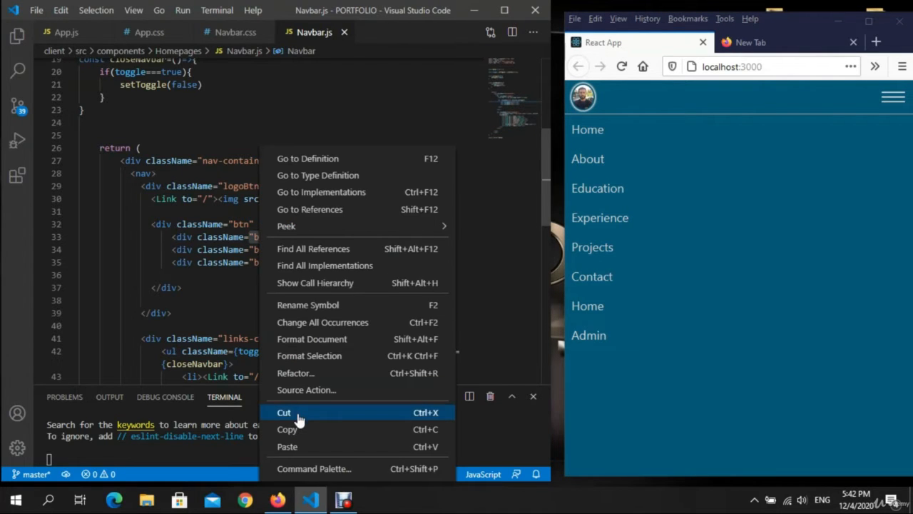
{"action": "left_click", "coordinate": [284, 412]}
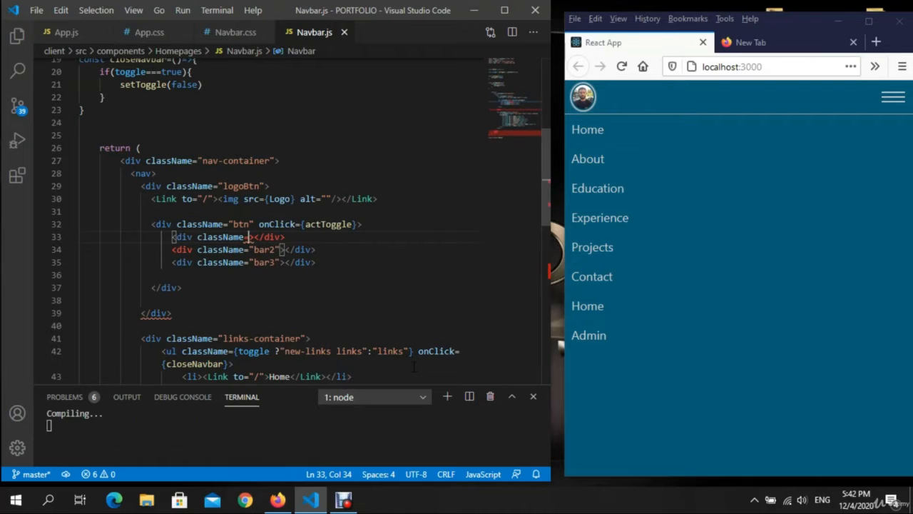
{"action": "type", "text": "toggle }"}
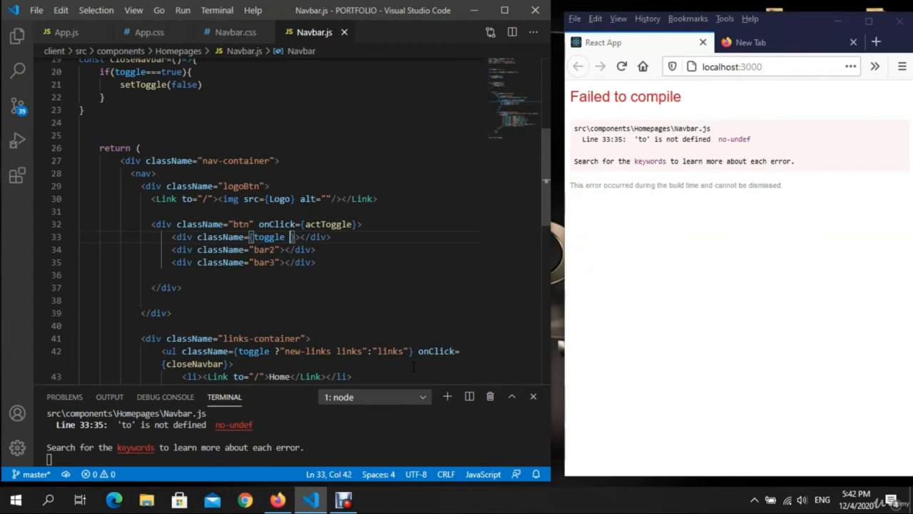
{"action": "type", "text": "?"}
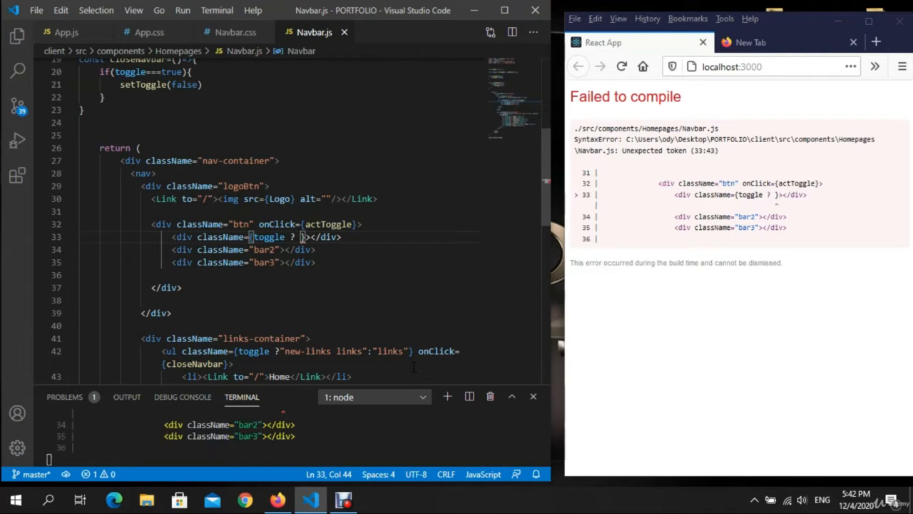
{"action": "type", "text": "\"\""}
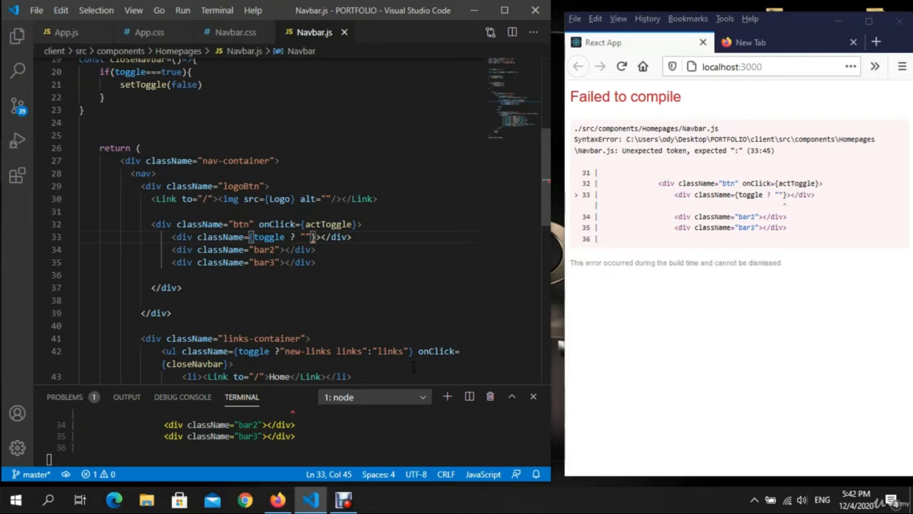
{"action": "type", "text": "bar1 animate"}
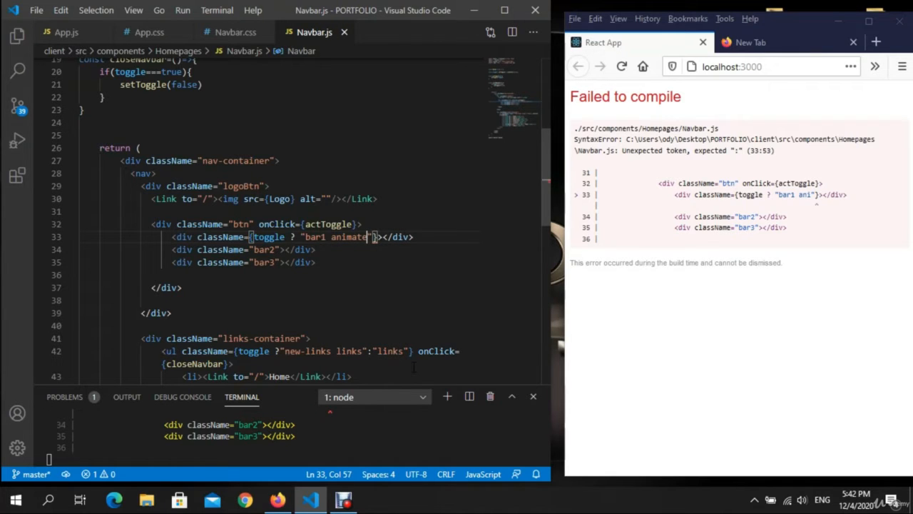
{"action": "type", "text": "Bar"}
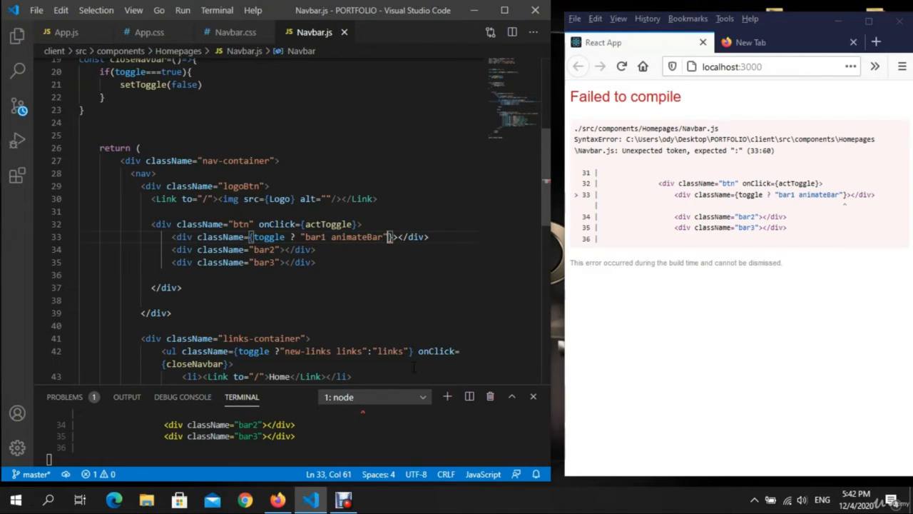
{"action": "type", "text": ":\"bar bar1"}
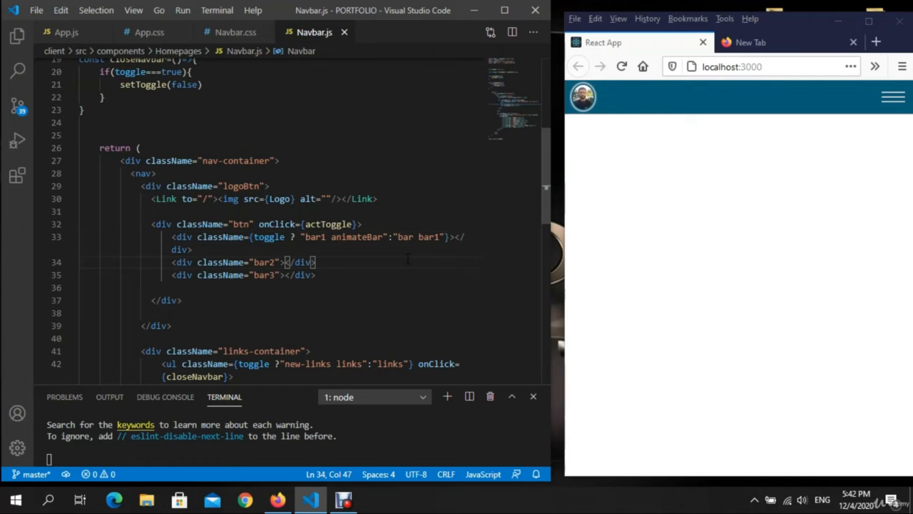
{"action": "left_click", "coordinate": [893, 97]}
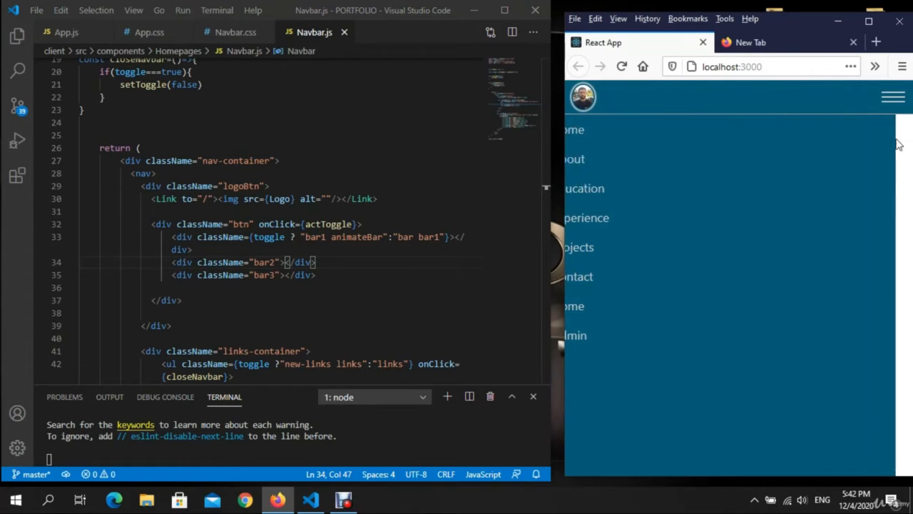
{"action": "left_click", "coordinate": [622, 66]}
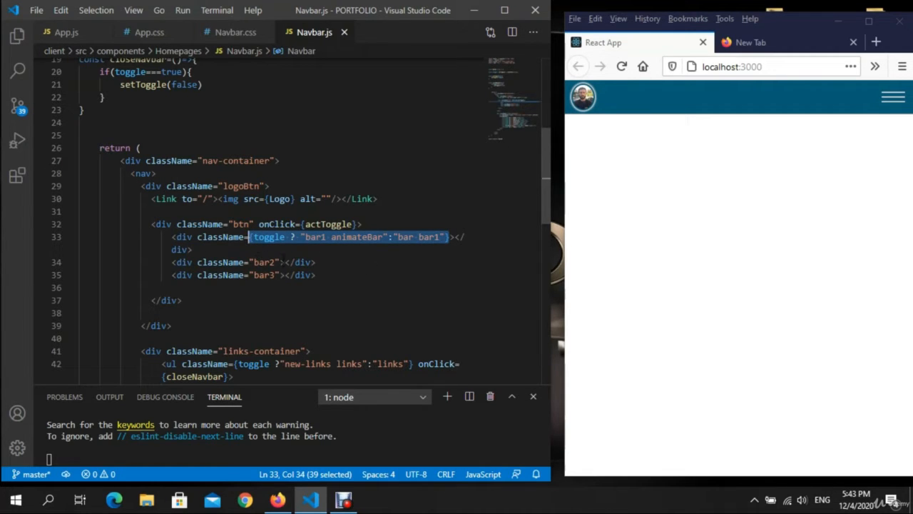
Change the copied ternaries on lines 34 and 35 to use bar2 and bar3
{"action": "double_click", "coordinate": [264, 262]}
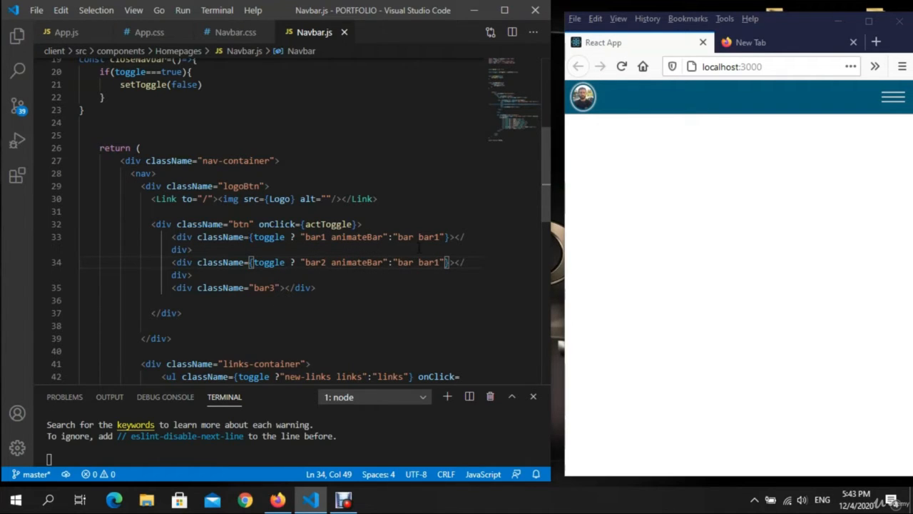
{"action": "double_click", "coordinate": [425, 262]}
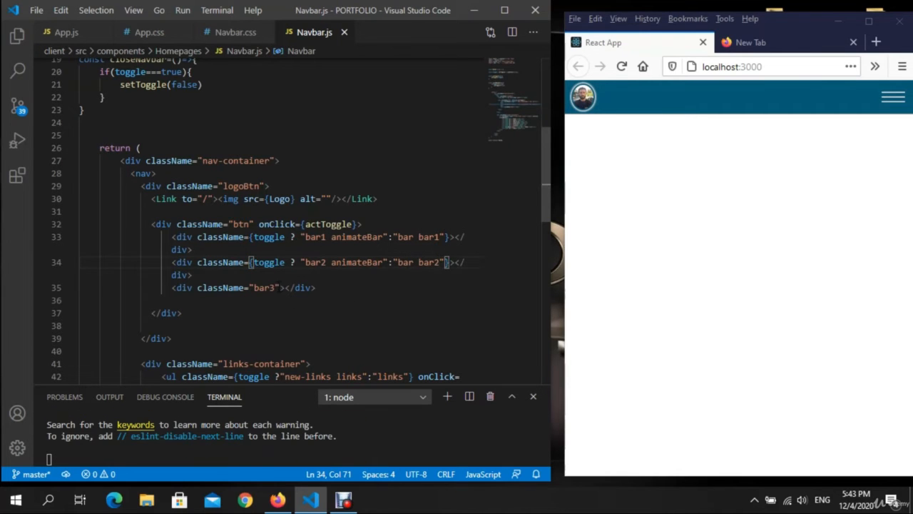
{"action": "double_click", "coordinate": [264, 288]}
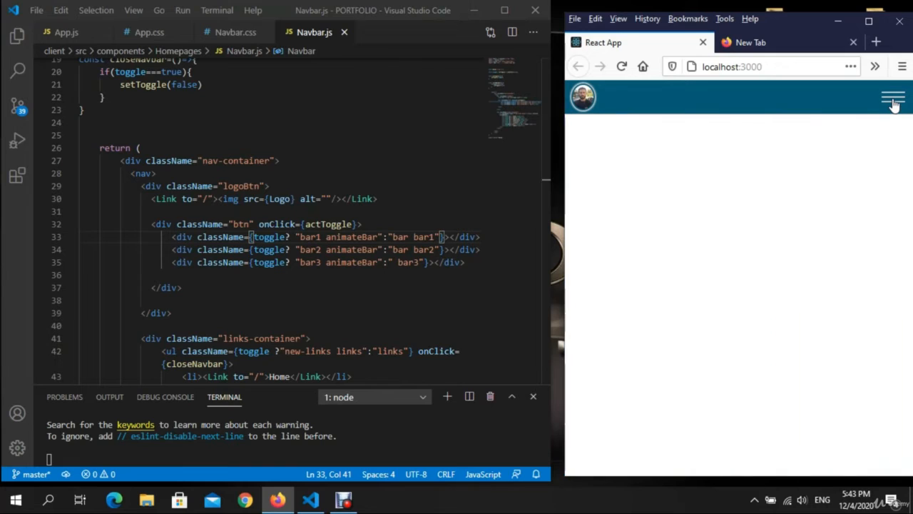
Test the animated bars by opening and closing the navbar menu twice
{"action": "left_click", "coordinate": [887, 97]}
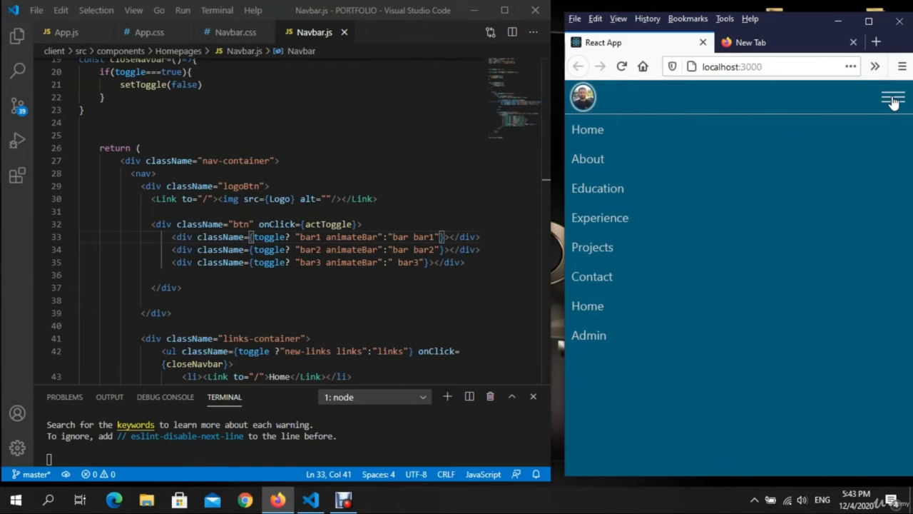
{"action": "left_click", "coordinate": [891, 99]}
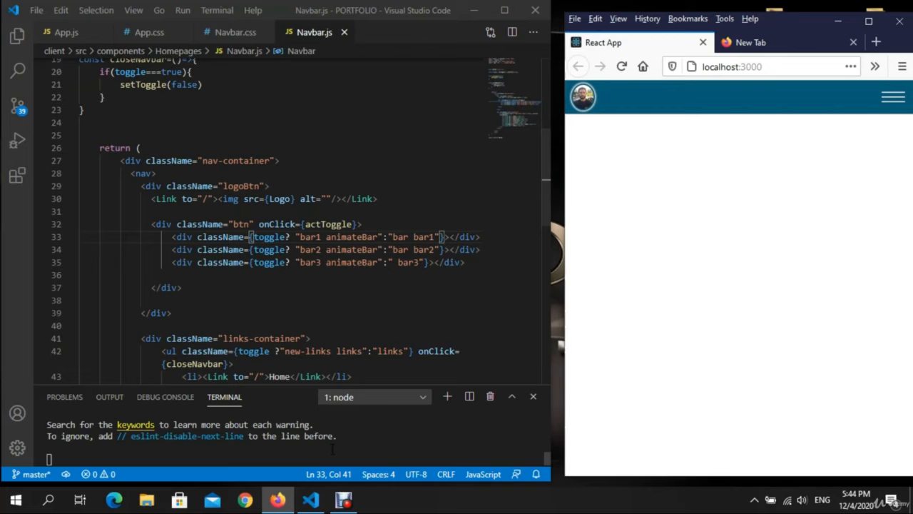
{"action": "left_click", "coordinate": [892, 95]}
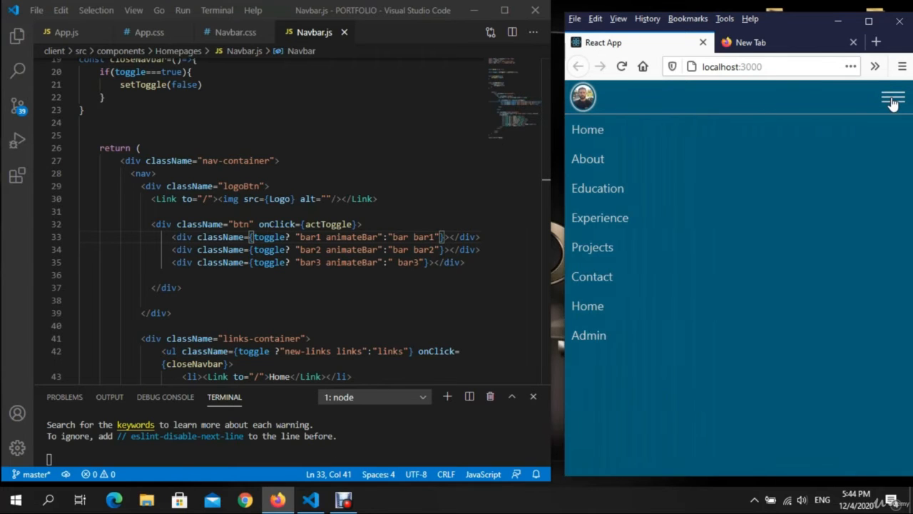
{"action": "left_click", "coordinate": [890, 100]}
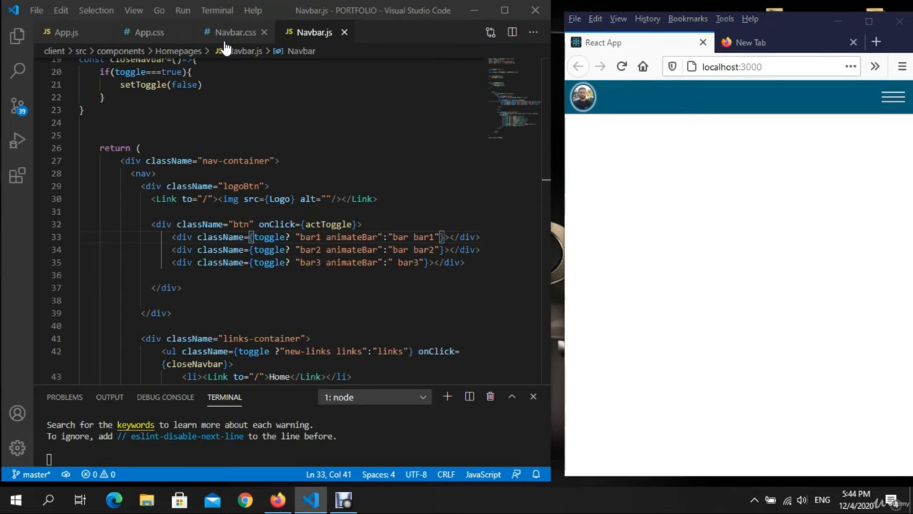
Go to Navbar.css and scroll through the .animatedBar.bar1 and .bar3 translate rules
{"action": "left_click", "coordinate": [227, 32]}
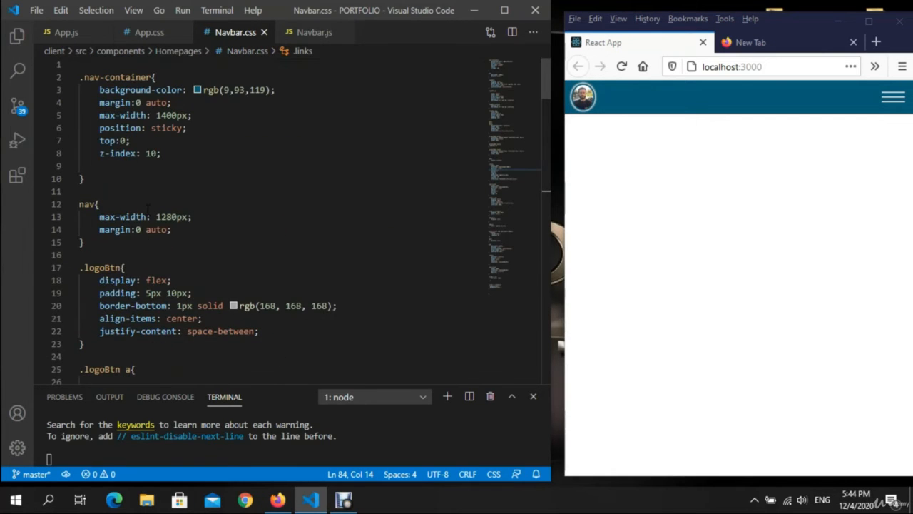
{"action": "scroll", "scroll_direction": "down", "scroll_amount": 3}
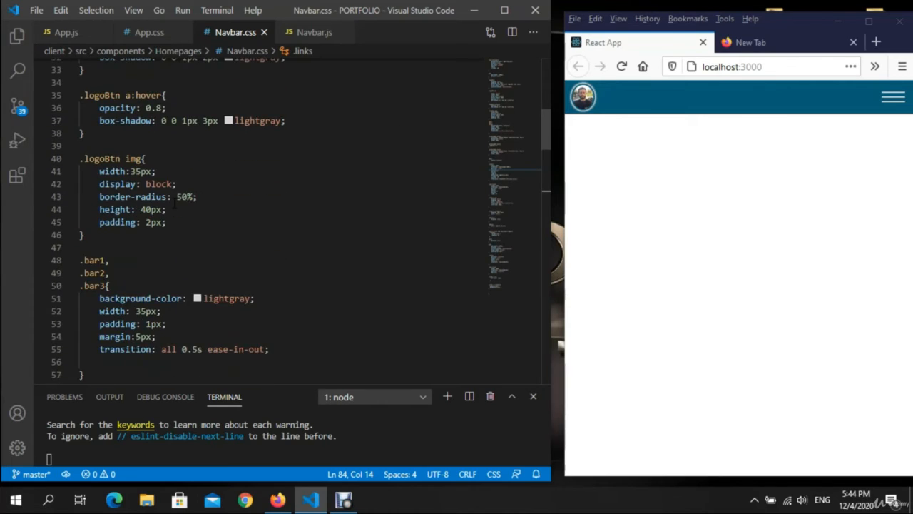
{"action": "scroll", "scroll_direction": "down", "scroll_amount": 3}
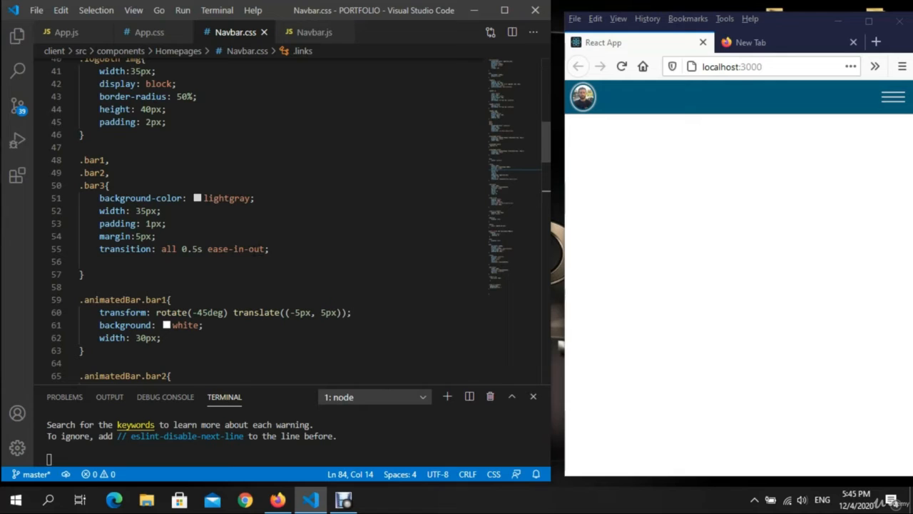
{"action": "scroll", "scroll_direction": "down", "scroll_amount": 3}
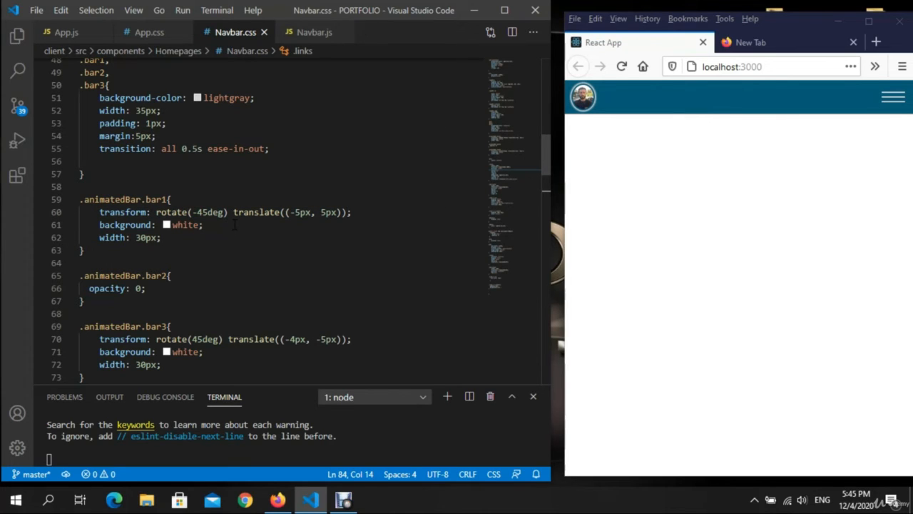
{"action": "mouse_move", "coordinate": [127, 212]}
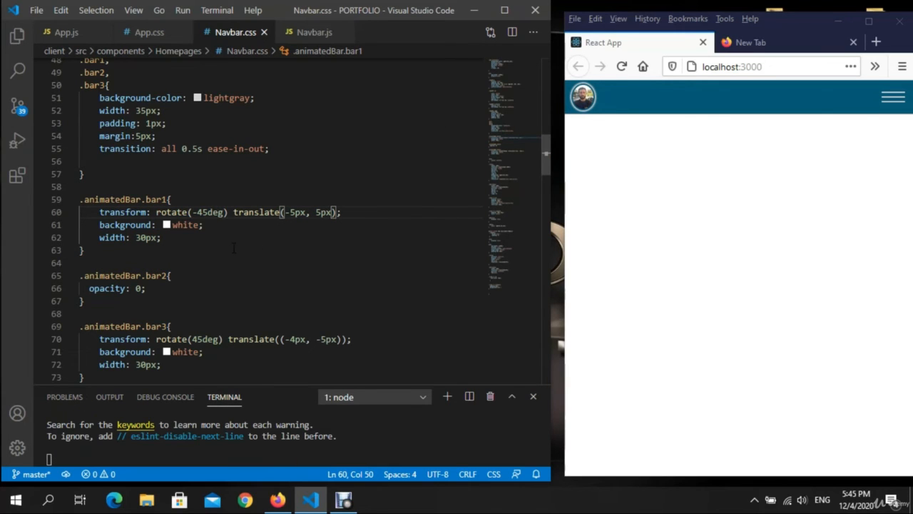
{"action": "scroll", "scroll_direction": "down", "scroll_amount": 3}
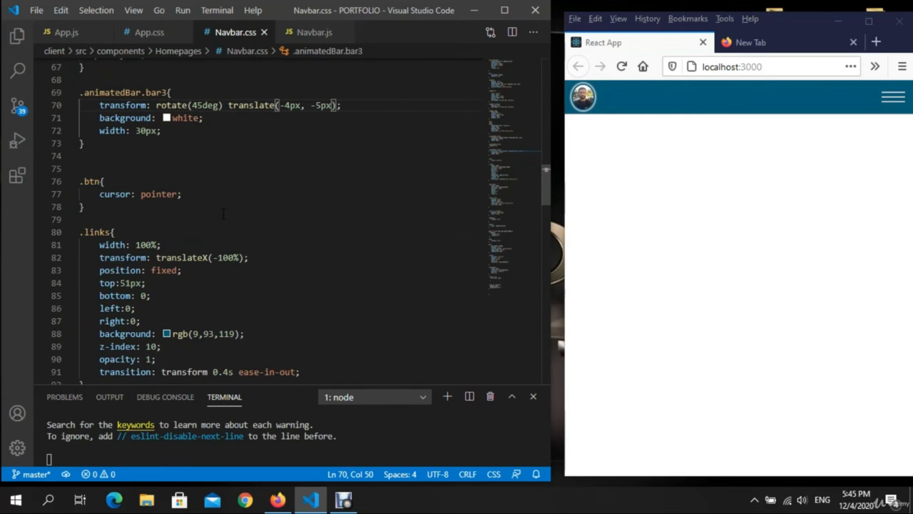
{"action": "left_click", "coordinate": [891, 96]}
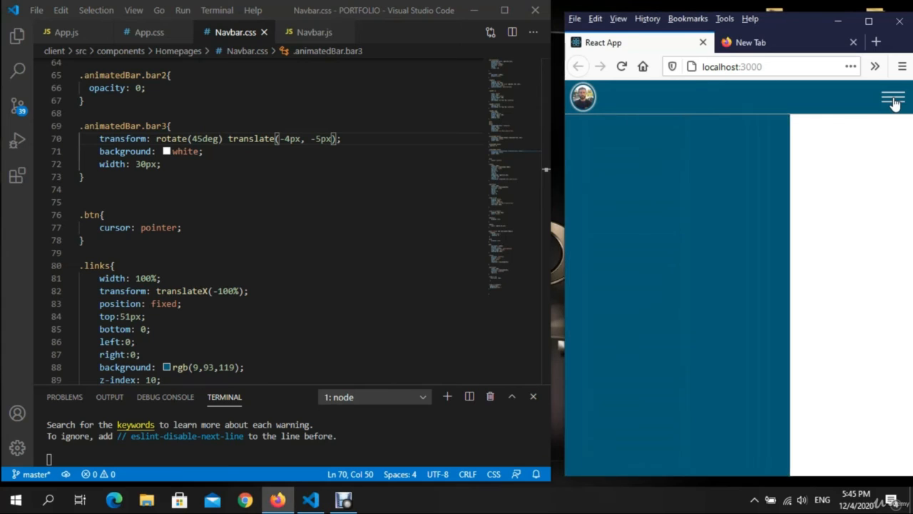
{"action": "left_click", "coordinate": [620, 67]}
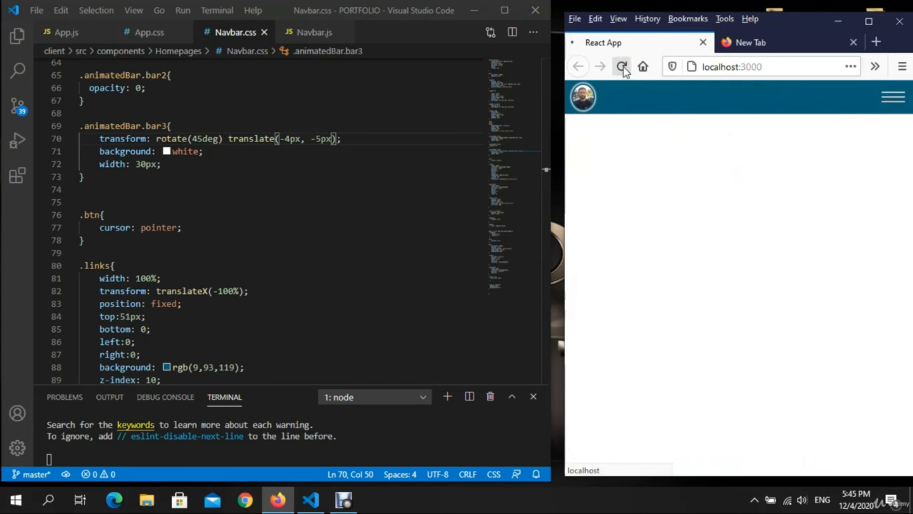
{"action": "left_click", "coordinate": [894, 96]}
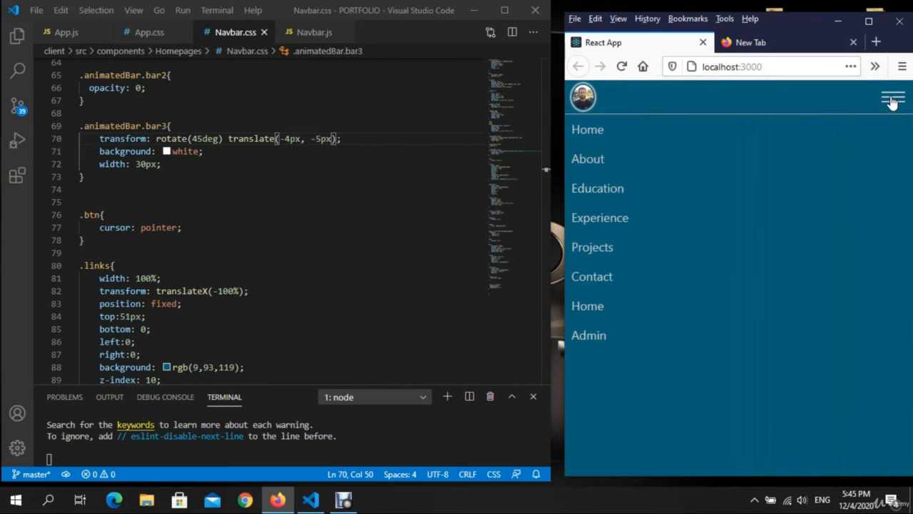
{"action": "left_click", "coordinate": [890, 98]}
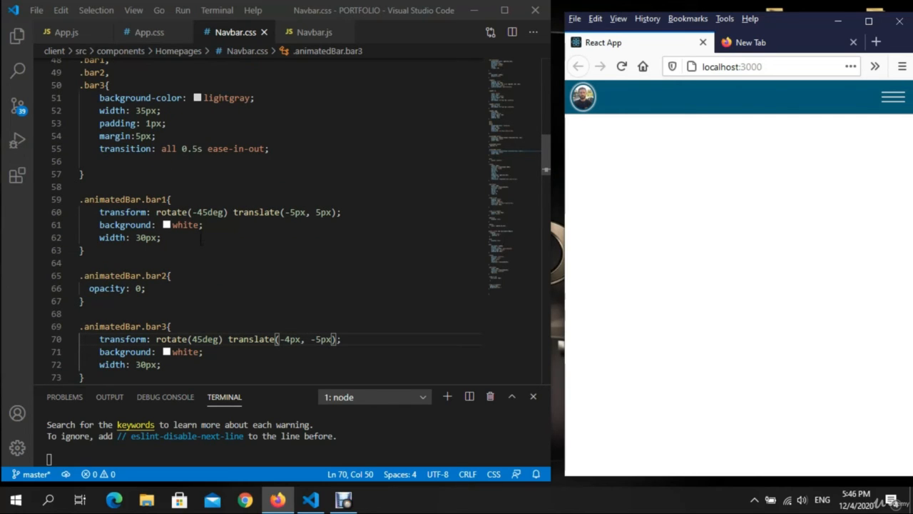
{"action": "scroll", "scroll_direction": "down", "scroll_amount": 3}
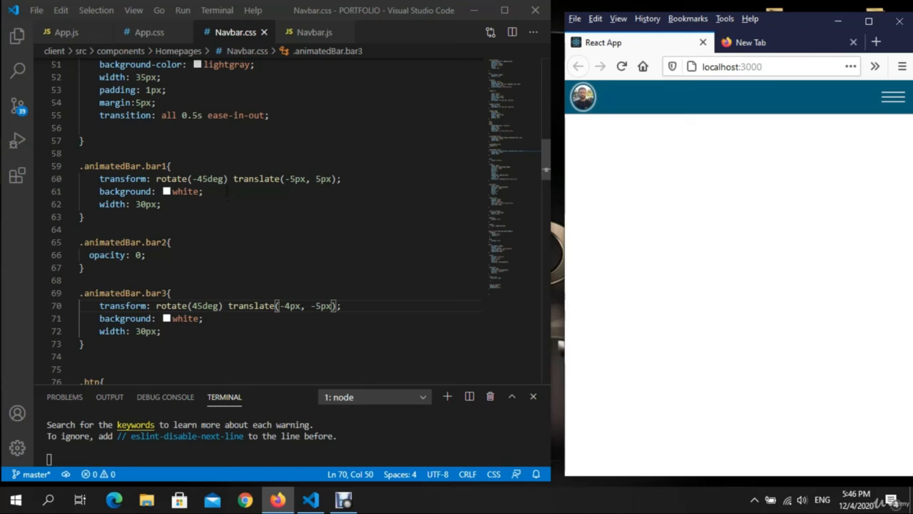
{"action": "mouse_move", "coordinate": [125, 179]}
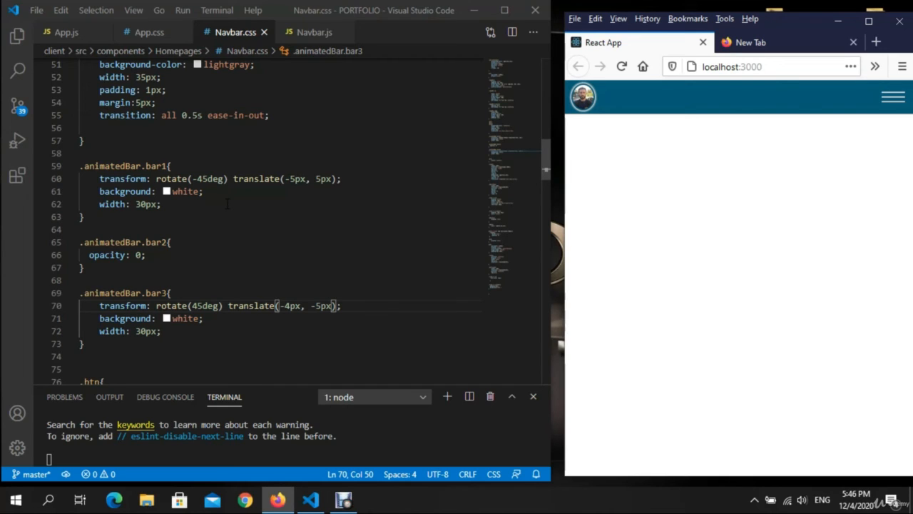
{"action": "scroll", "scroll_direction": "down", "scroll_amount": 3}
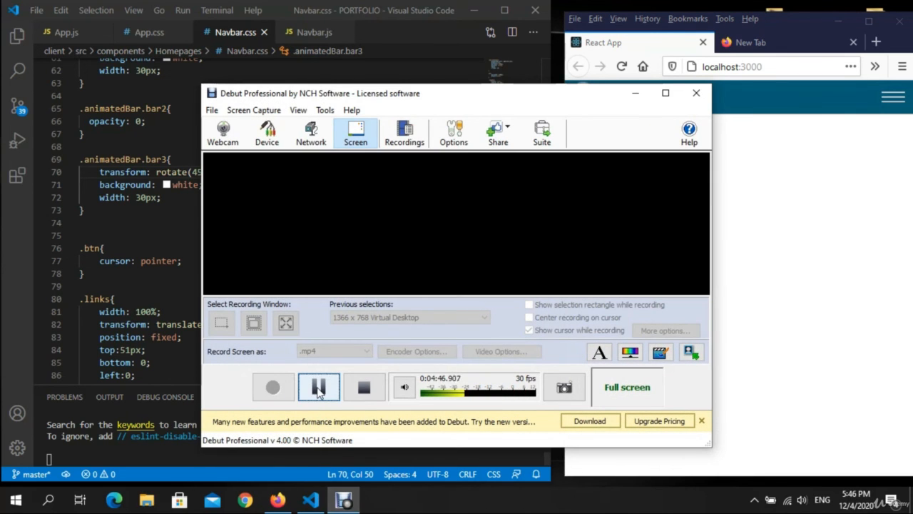
{"action": "mouse_move", "coordinate": [319, 387]}
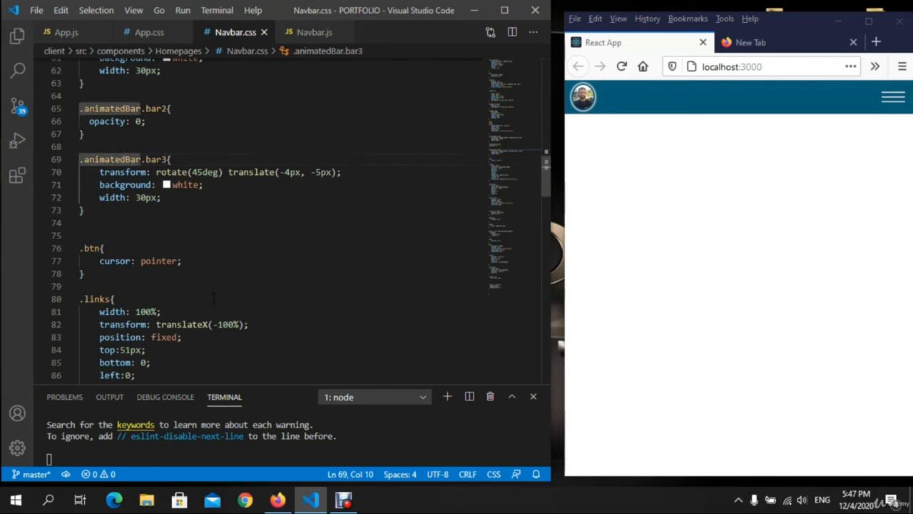
Change every animatedBar selector in Navbar.css to animateBar and save
{"action": "key", "text": "Backspace"}
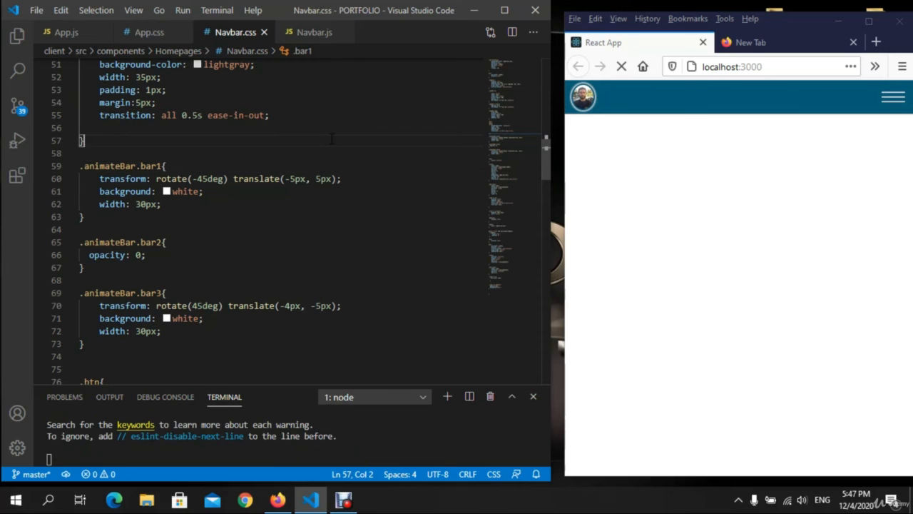
Open and close the menu repeatedly, watching the hamburger become an X, ending open
{"action": "left_click", "coordinate": [892, 96]}
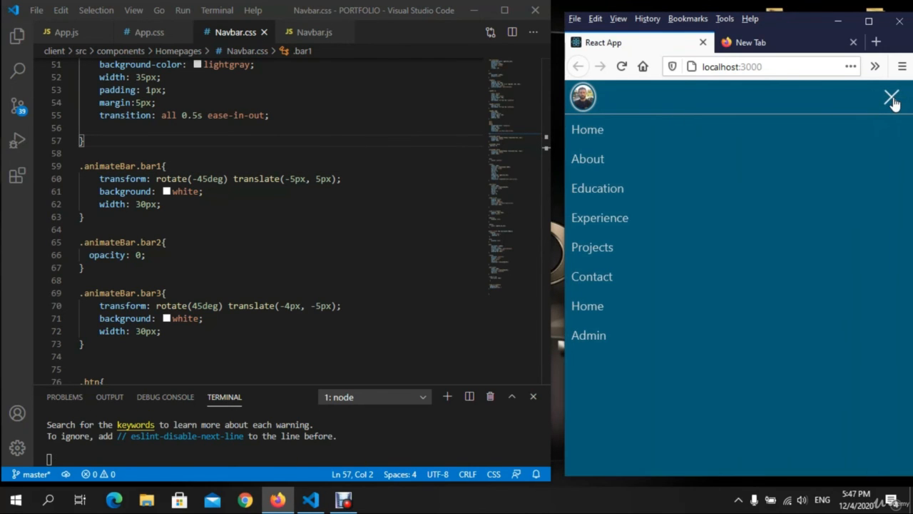
{"action": "left_click", "coordinate": [887, 97]}
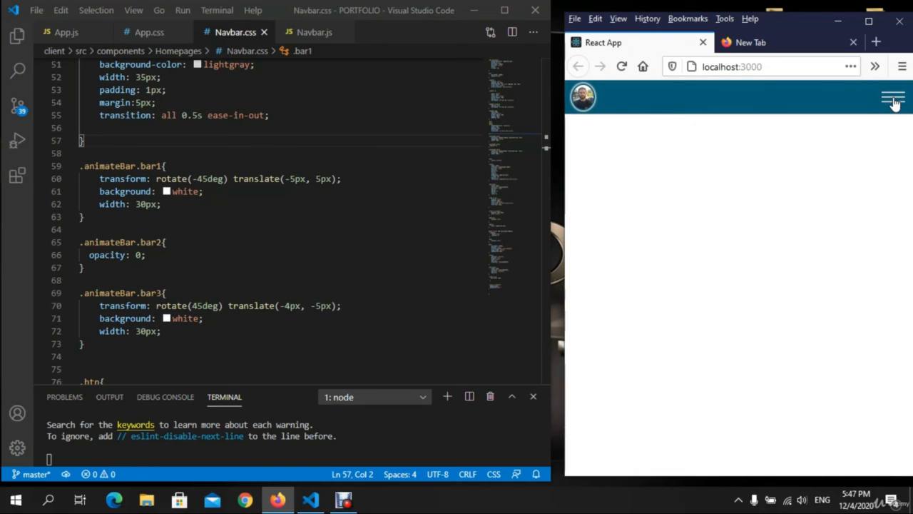
{"action": "left_click", "coordinate": [890, 98]}
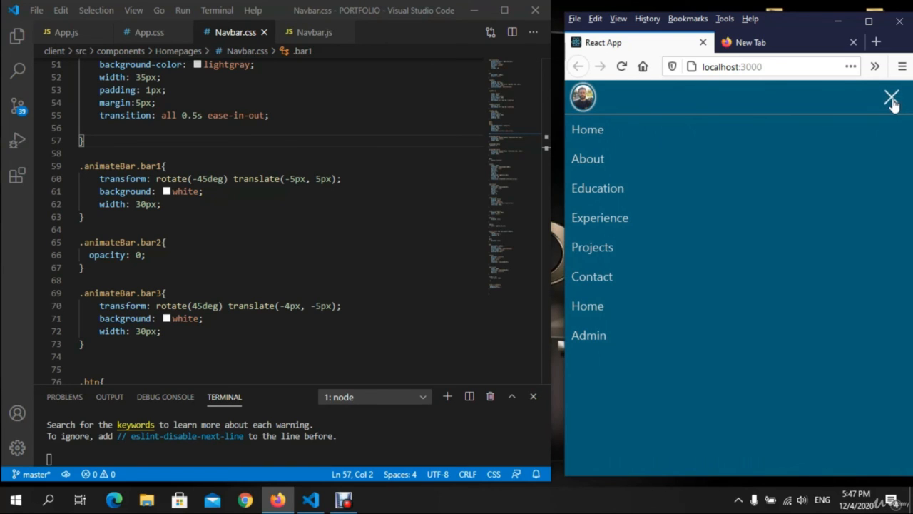
{"action": "mouse_move", "coordinate": [890, 99]}
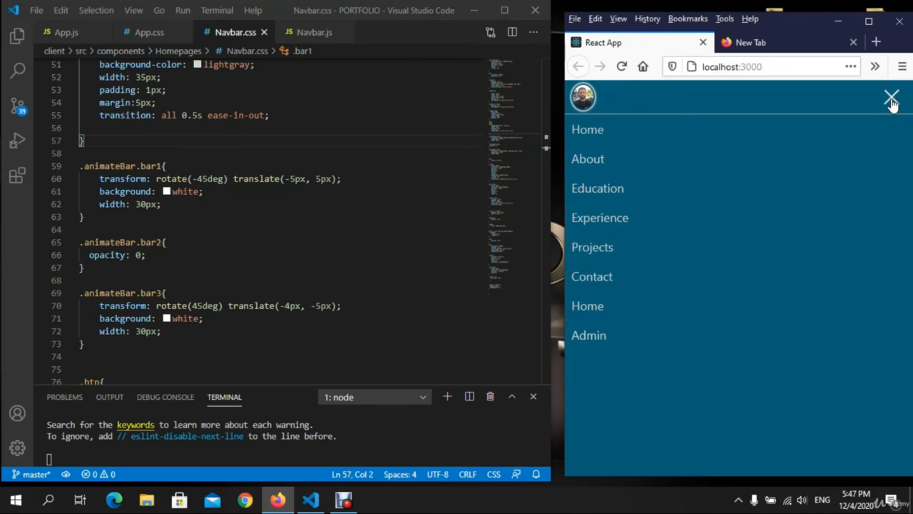
{"action": "left_click", "coordinate": [889, 95]}
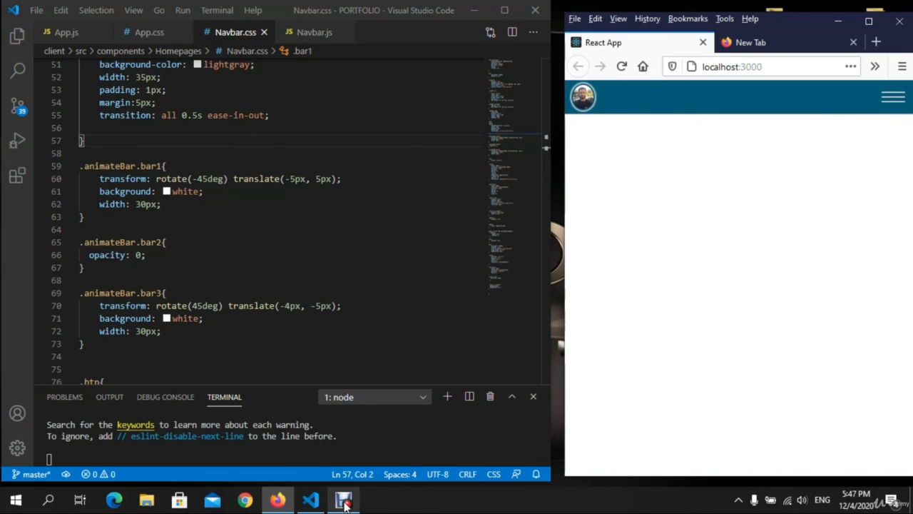
{"action": "left_click", "coordinate": [890, 96]}
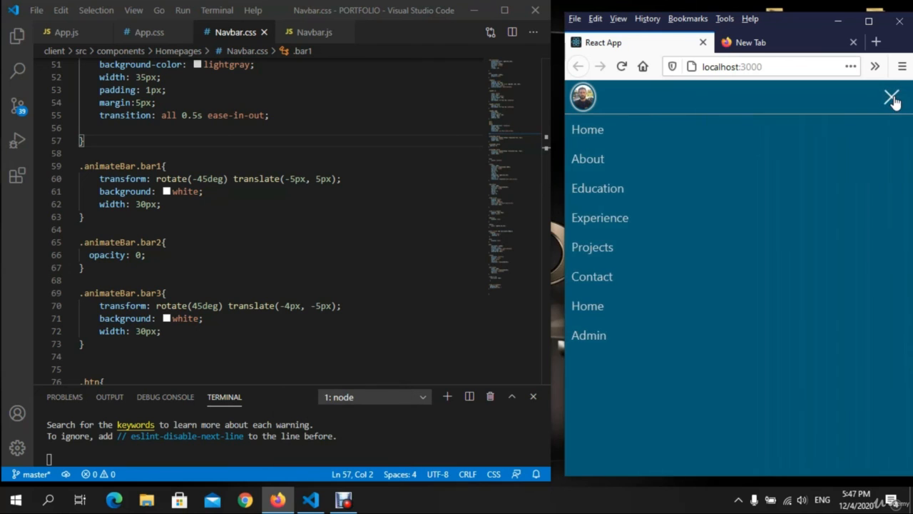